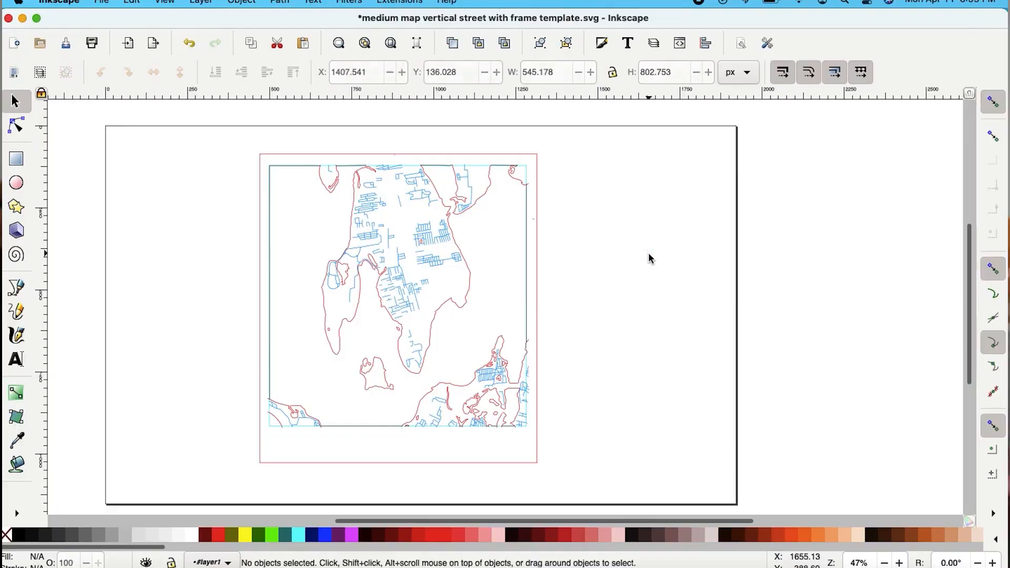
Step: Bring up the File menu to save the framed street and coastline map as SVG
{"action": "left_click", "coordinate": [101, 3]}
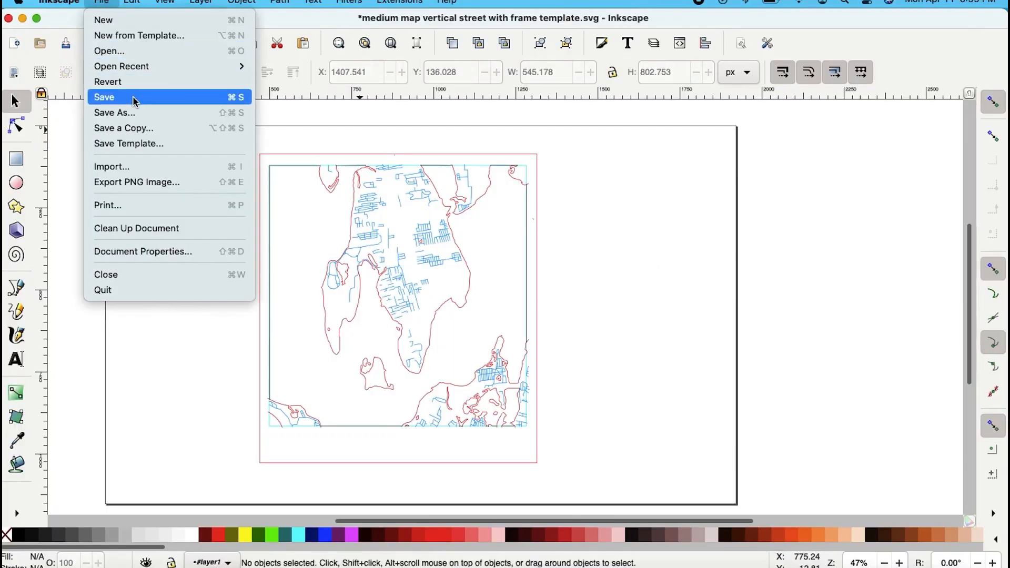